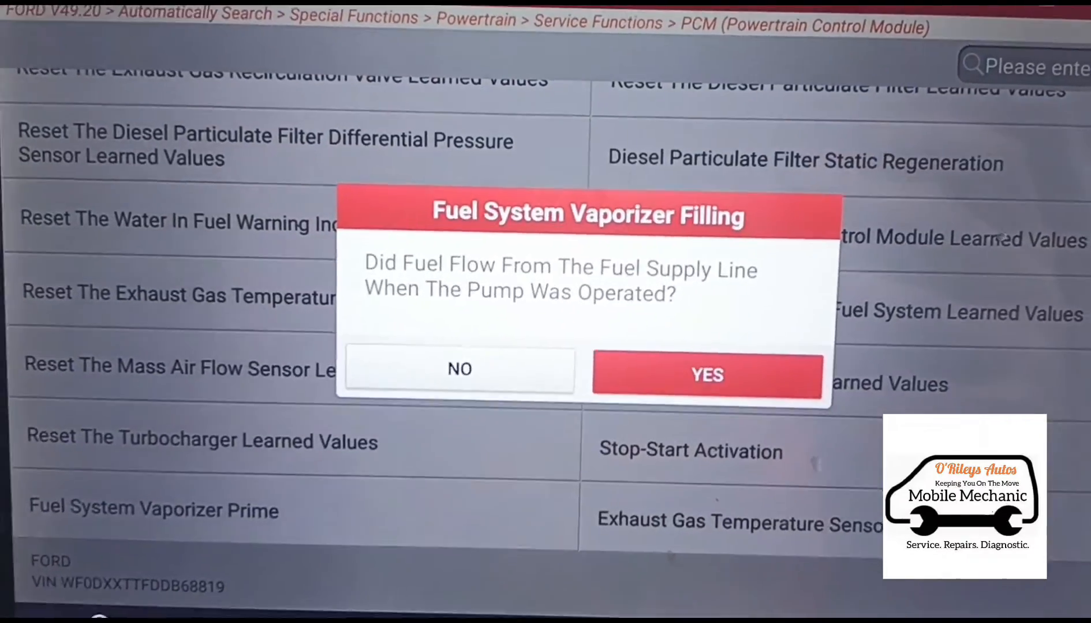
Step: Confirm fuel flowed from the supply line and acknowledge Procedure Completed
{"action": "left_click", "coordinate": [706, 375]}
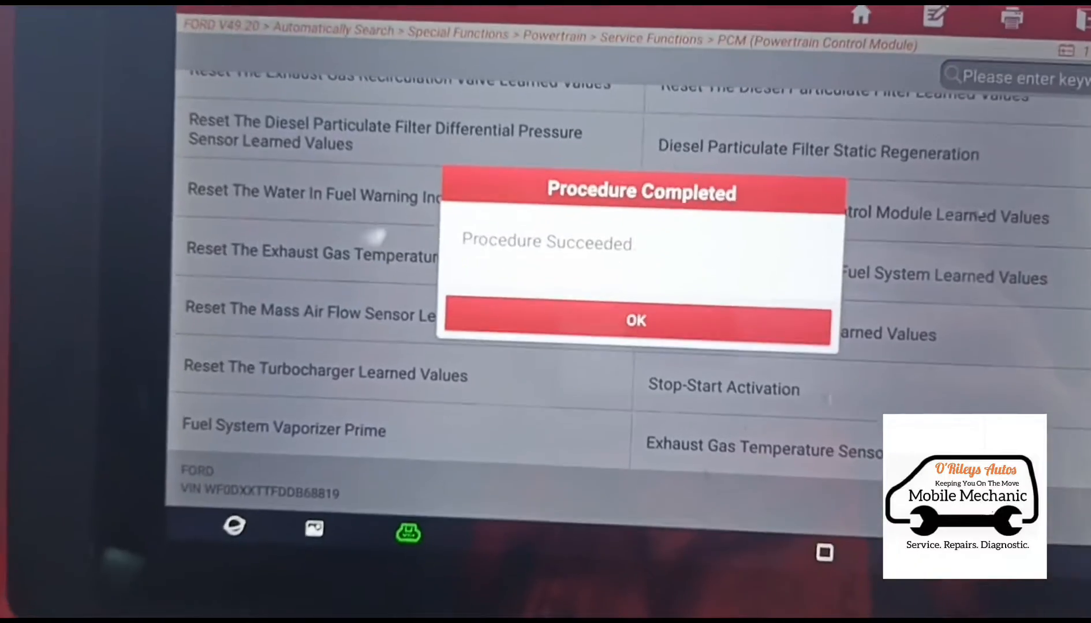
{"action": "left_click", "coordinate": [634, 321]}
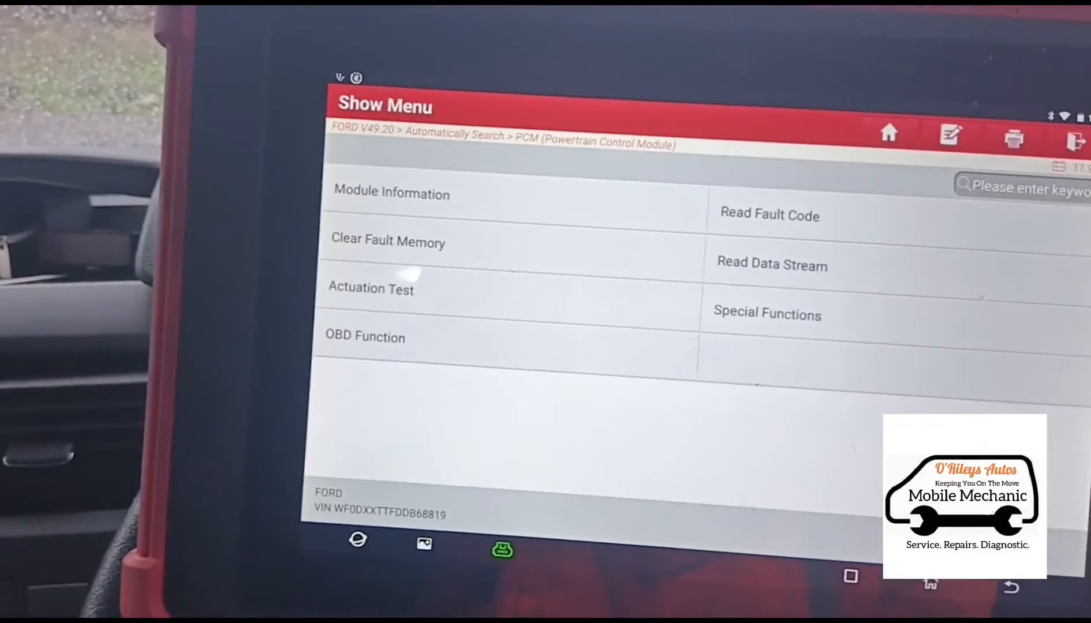
{"action": "left_click", "coordinate": [771, 266]}
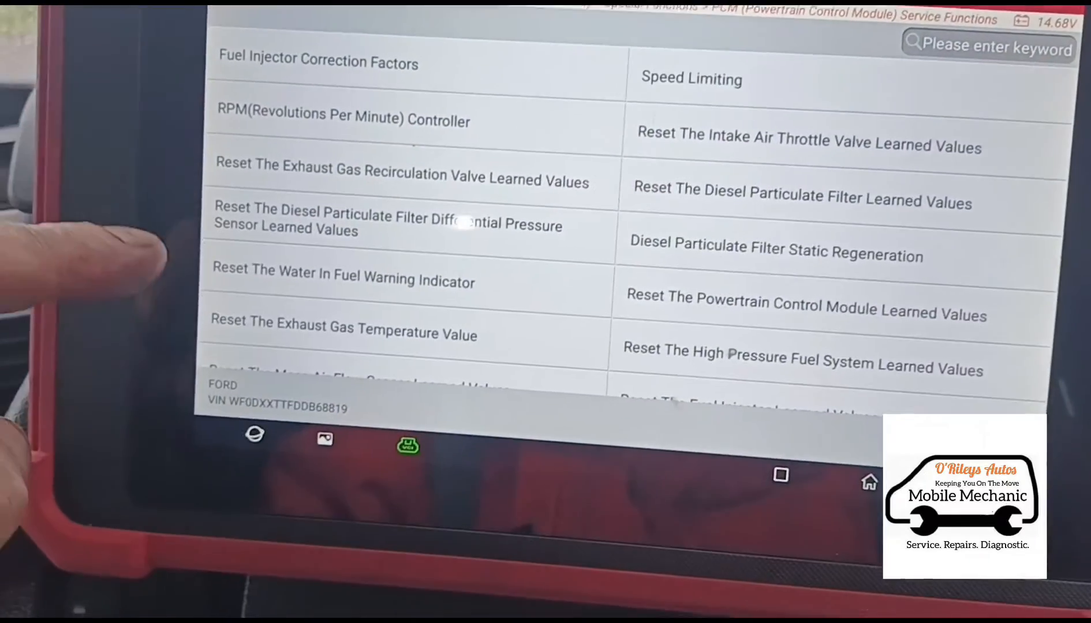
Step: Run Reset The Diesel Particulate Filter Learned Values, accepting the regeneration warning, new-filter prompt and ignition-on action
{"action": "scroll", "scroll_direction": "down", "scroll_amount": 3}
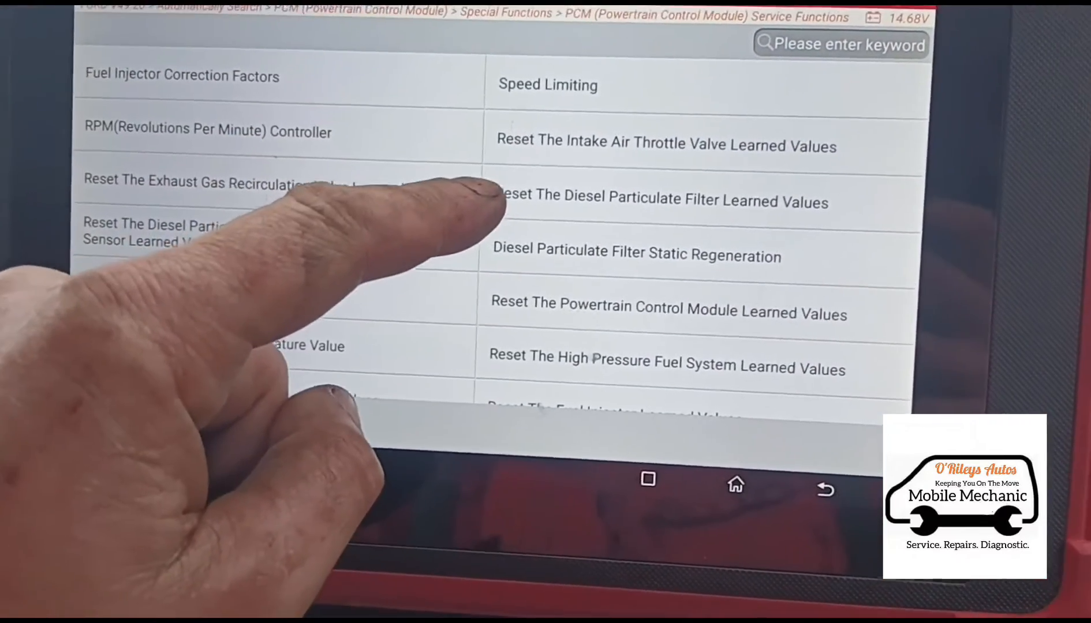
{"action": "left_click", "coordinate": [657, 202]}
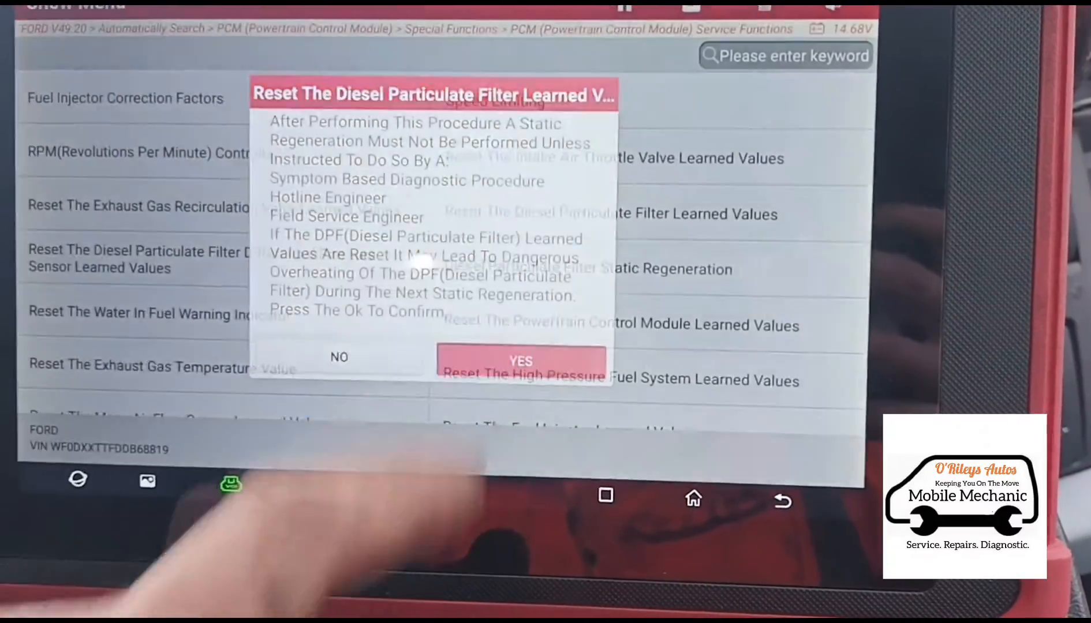
{"action": "left_click", "coordinate": [520, 360]}
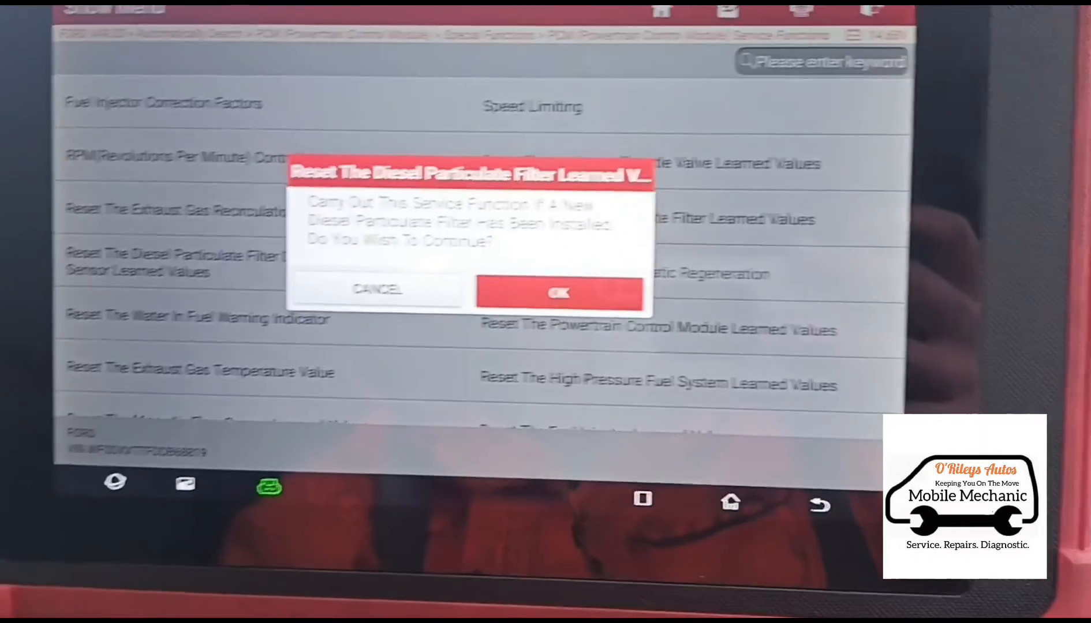
{"action": "left_click", "coordinate": [558, 292]}
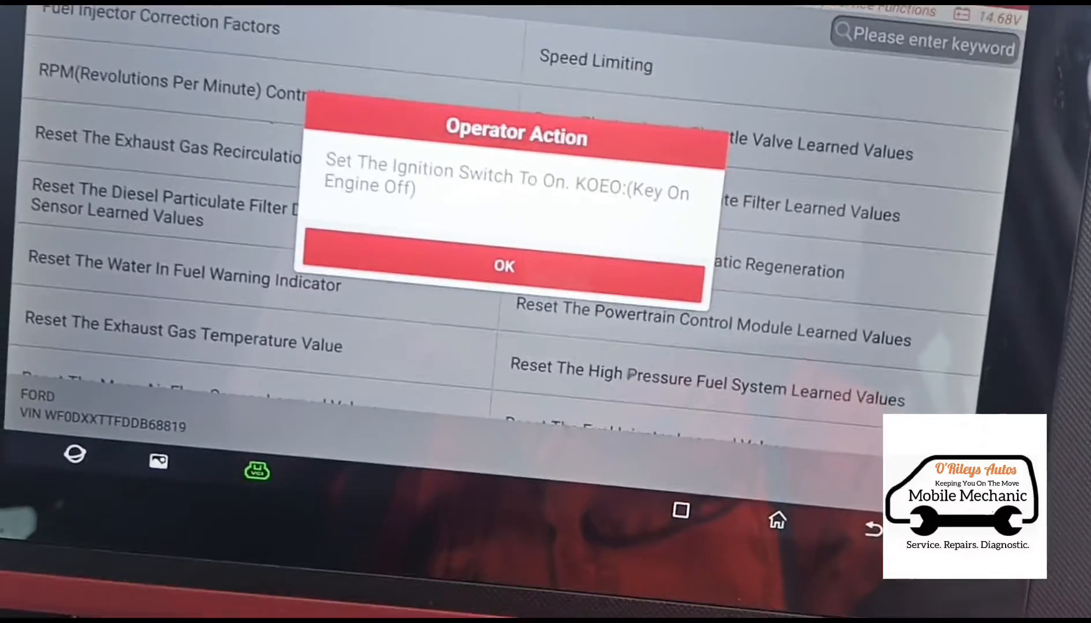
{"action": "left_click", "coordinate": [503, 267]}
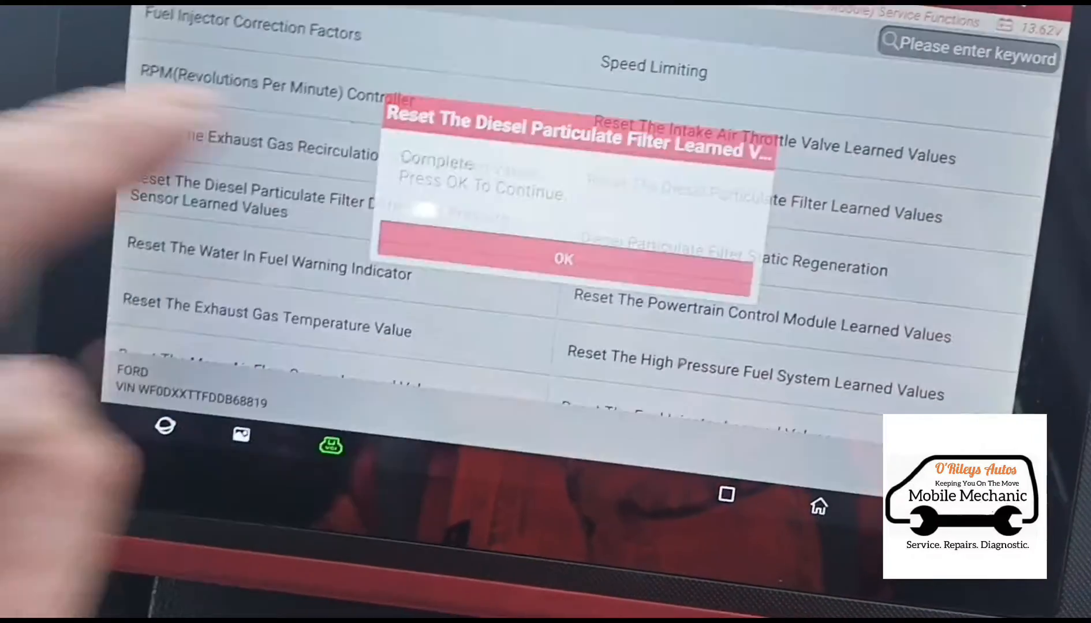
Step: Acknowledge the reset-complete message and the ignition-off operator action
{"action": "left_click", "coordinate": [563, 259]}
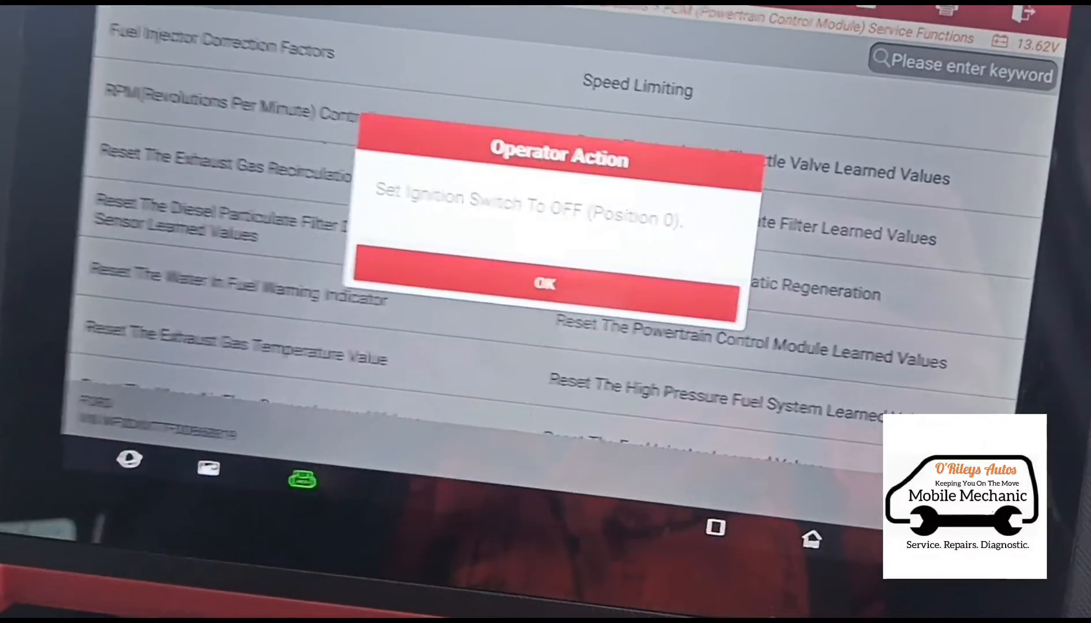
{"action": "left_click", "coordinate": [545, 284]}
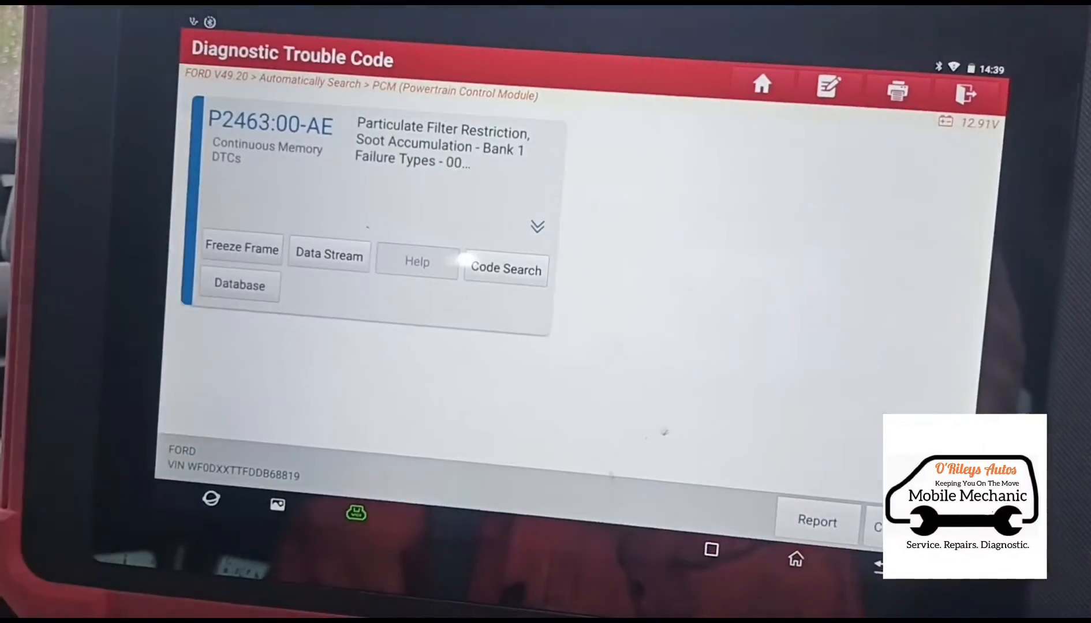
Step: Clear the stored DTCs so P2463 is erased, confirming and dismissing the completion message
{"action": "left_click", "coordinate": [890, 521]}
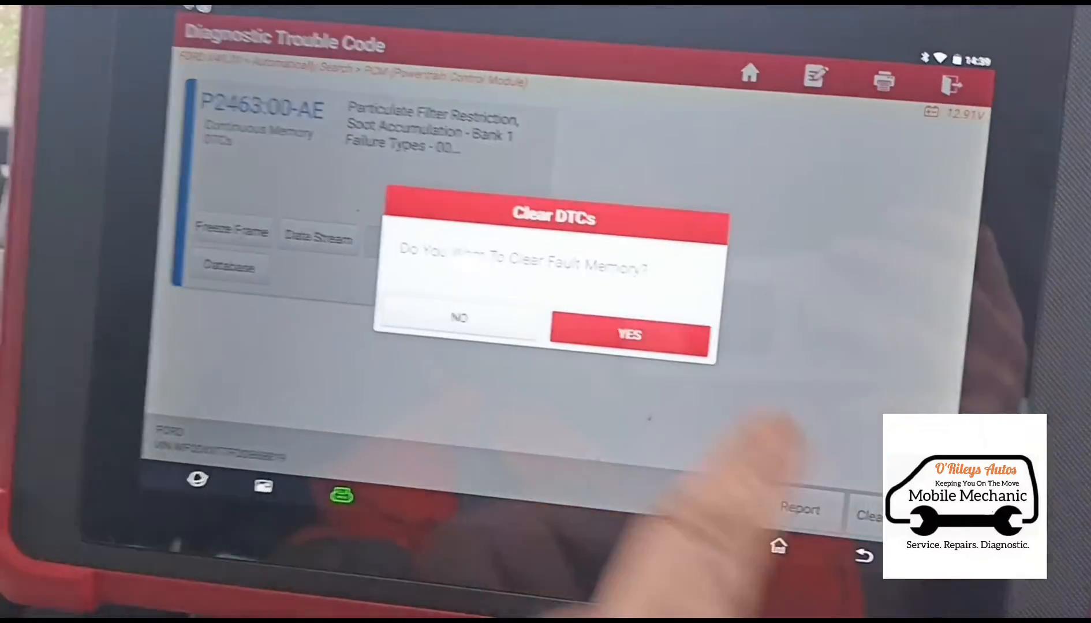
{"action": "left_click", "coordinate": [628, 335]}
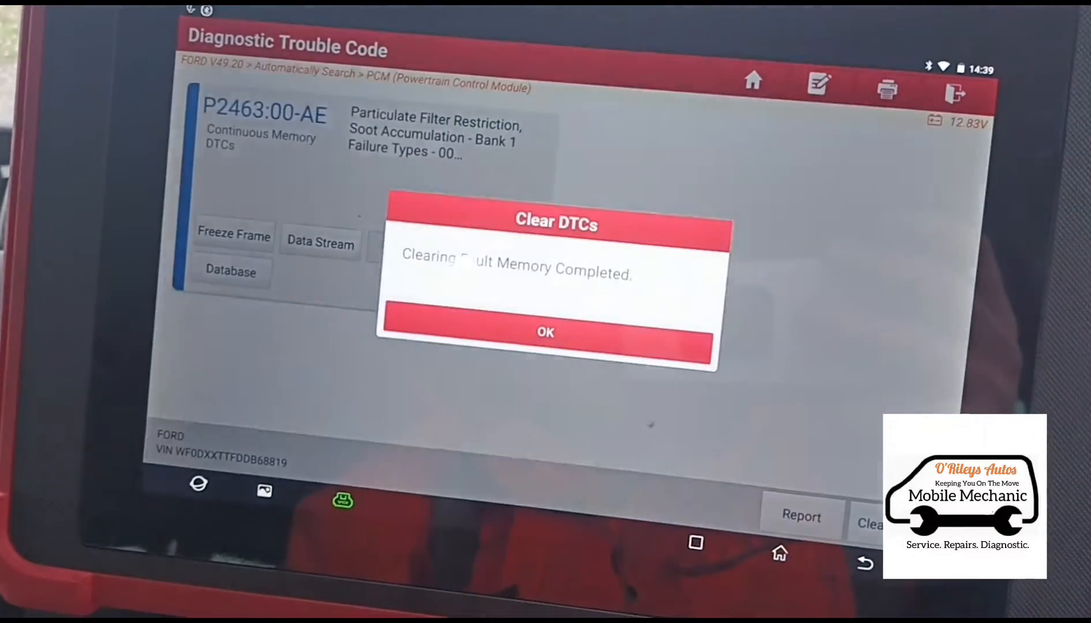
{"action": "left_click", "coordinate": [544, 331]}
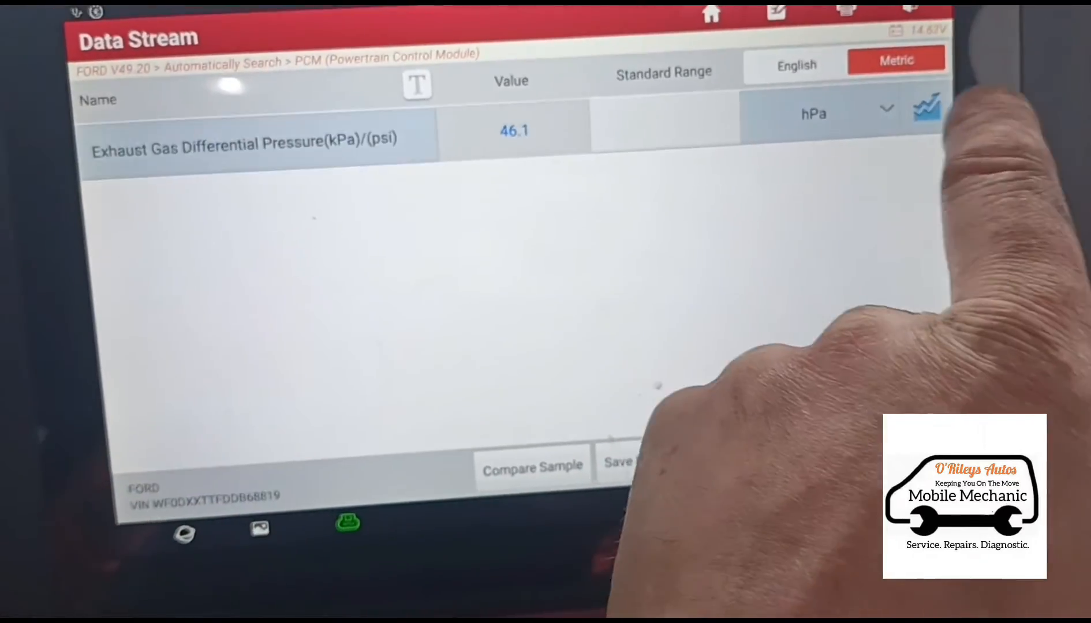
Step: Show Exhaust Gas Differential Pressure as a live graph in Data Stream
{"action": "left_click", "coordinate": [926, 107]}
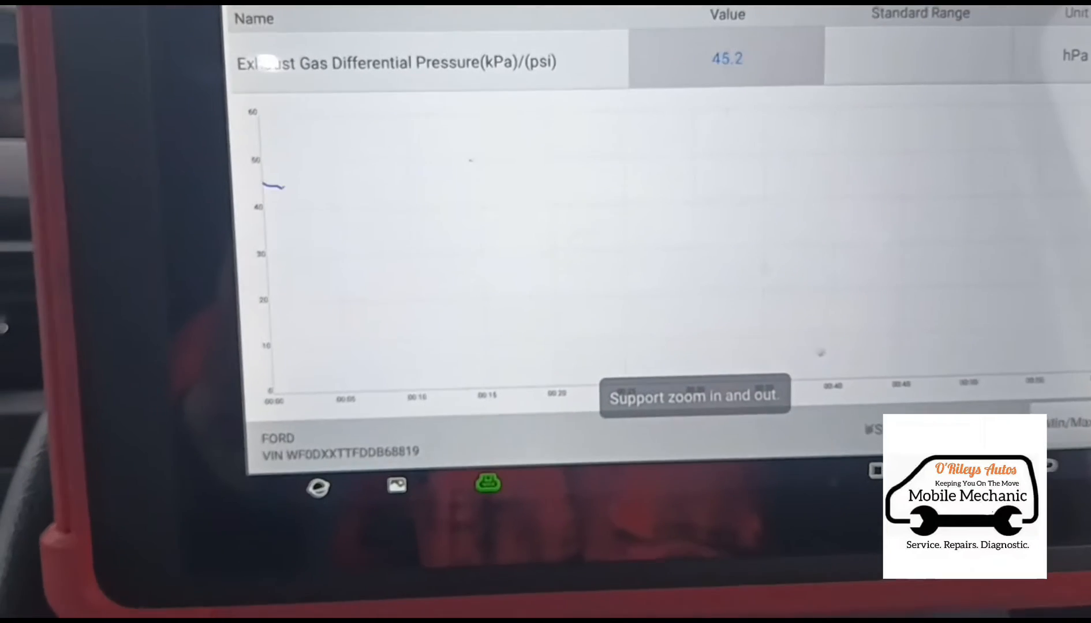